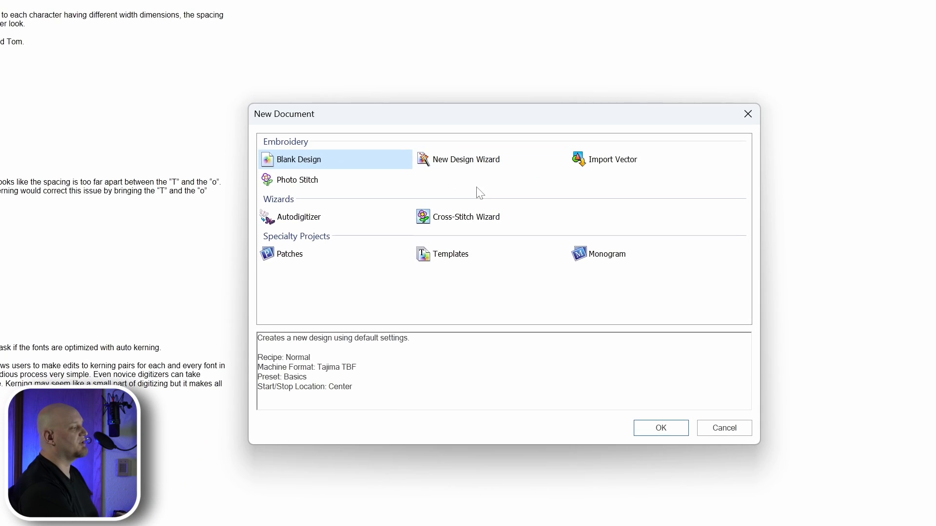
pyautogui.moveTo(463, 160)
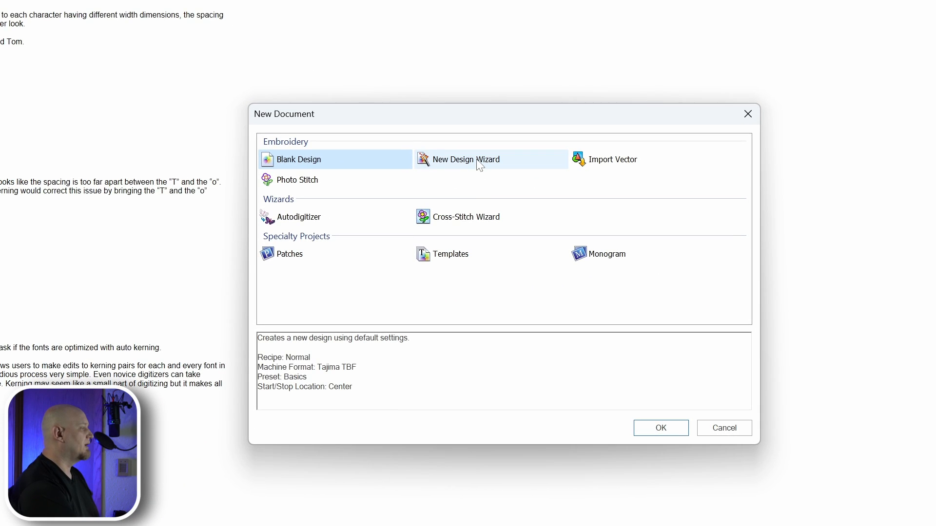
# Choose New Design Wizard in the New Document dialog
pyautogui.click(467, 159)
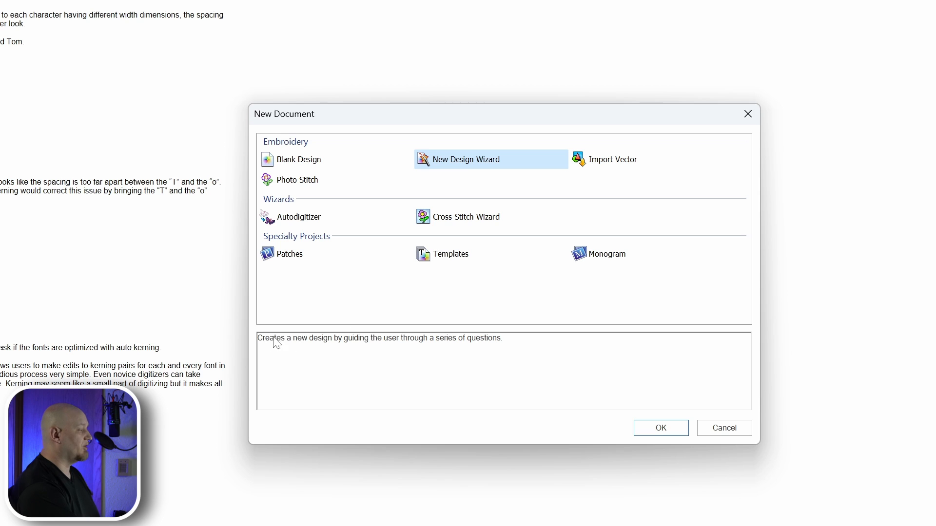
pyautogui.moveTo(391, 353)
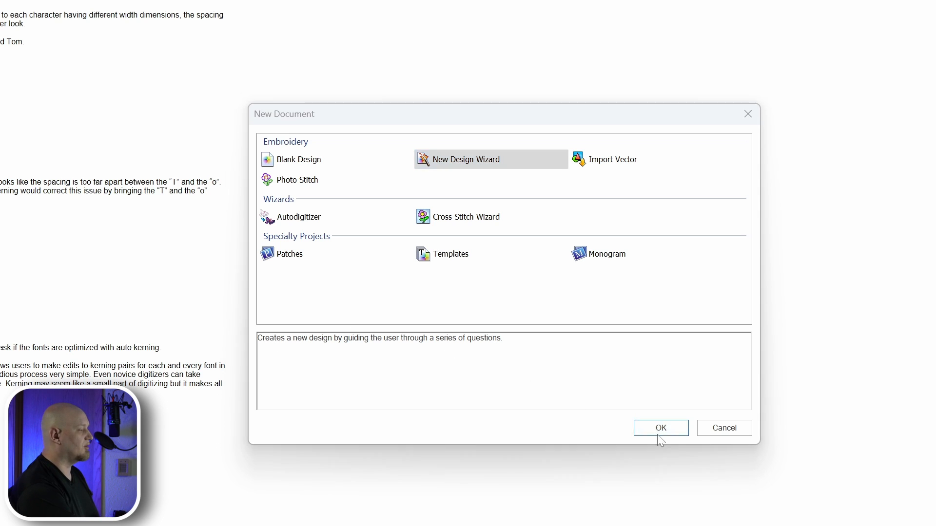
# Run the wizard with the Pique fabric recipe to create blank design Design2
pyautogui.click(660, 428)
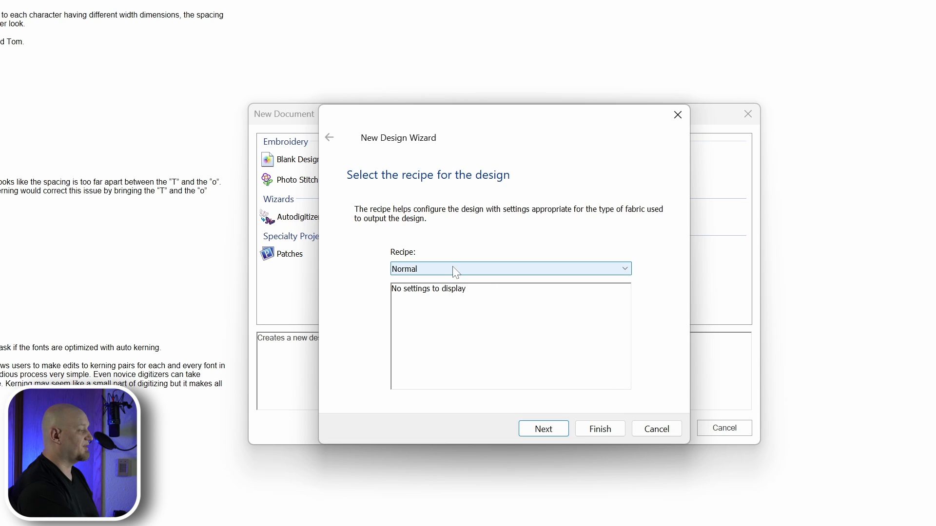
pyautogui.click(508, 268)
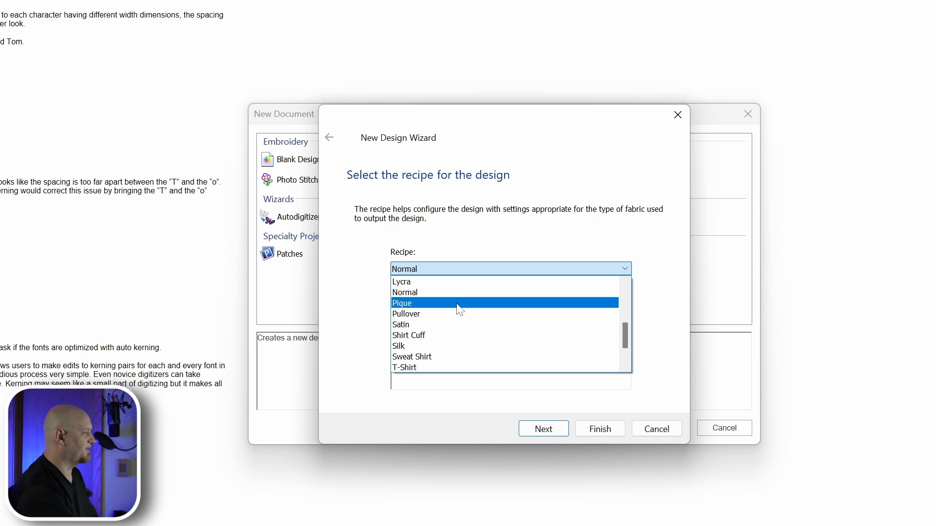
pyautogui.moveTo(457, 346)
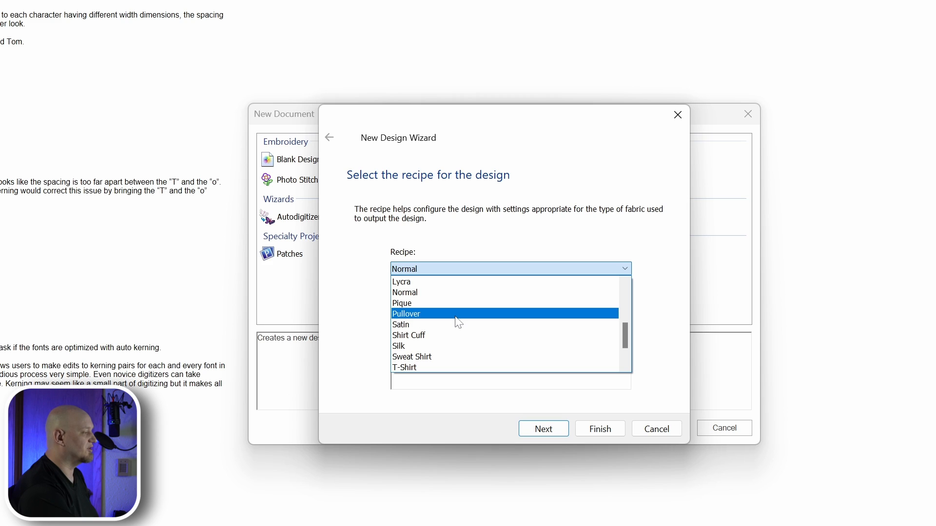
pyautogui.click(402, 304)
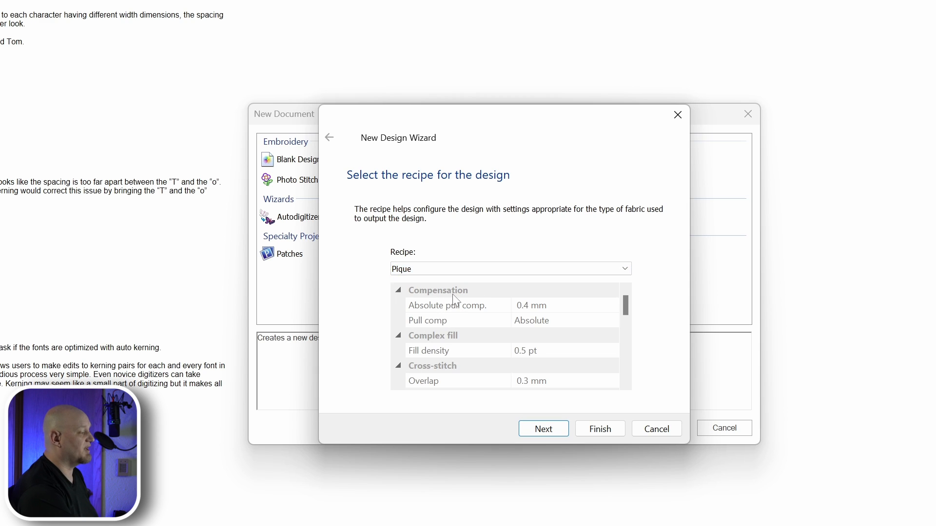
pyautogui.moveTo(530, 321)
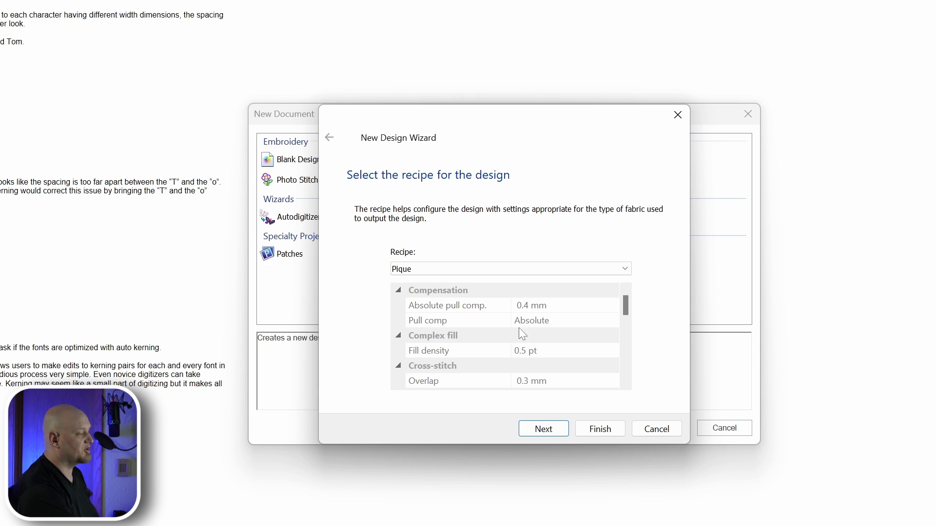
pyautogui.scroll(-3)
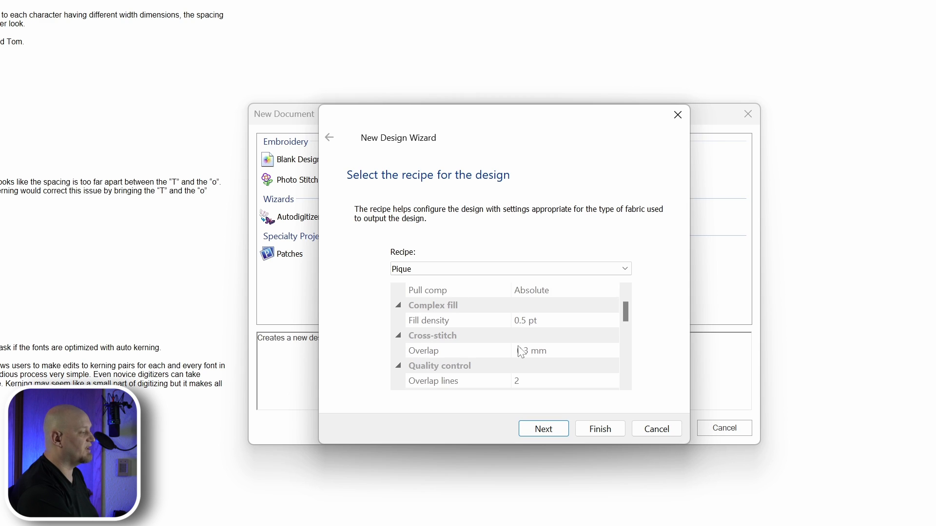
pyautogui.scroll(-3)
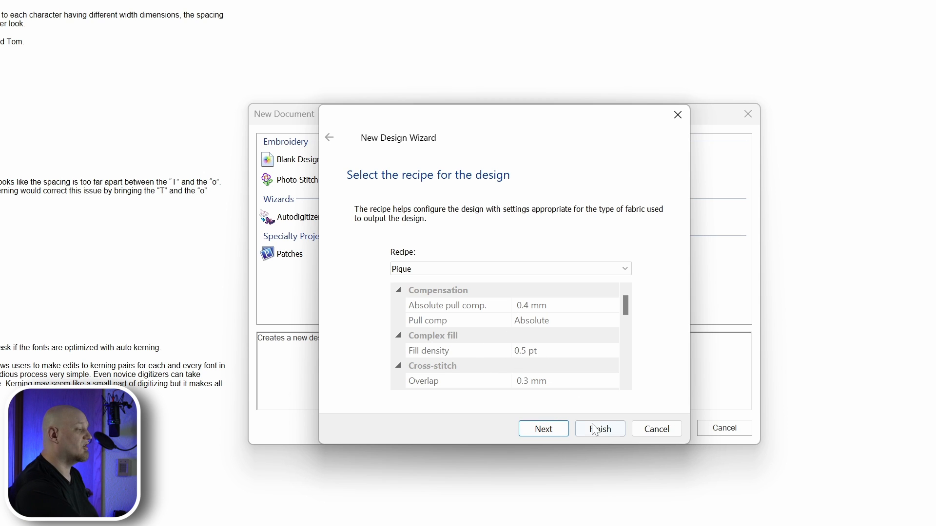
pyautogui.click(600, 429)
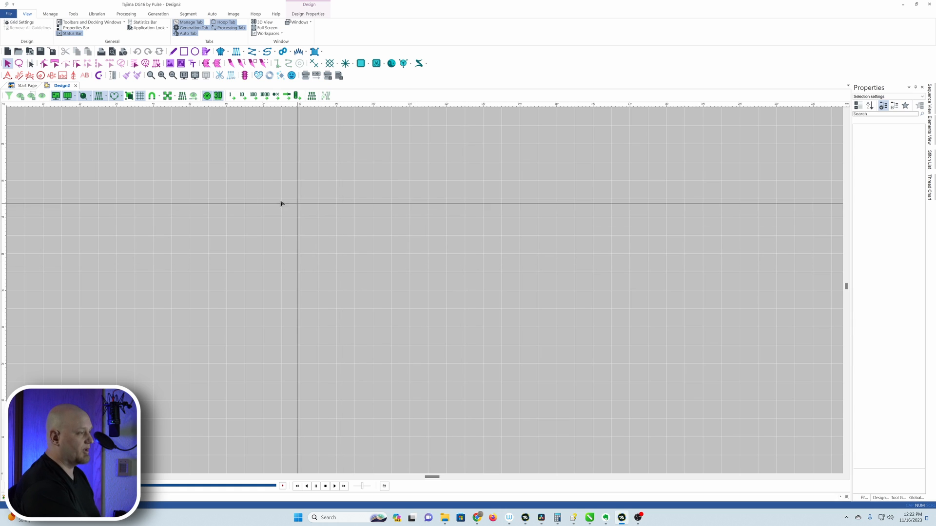
pyautogui.moveTo(8, 75)
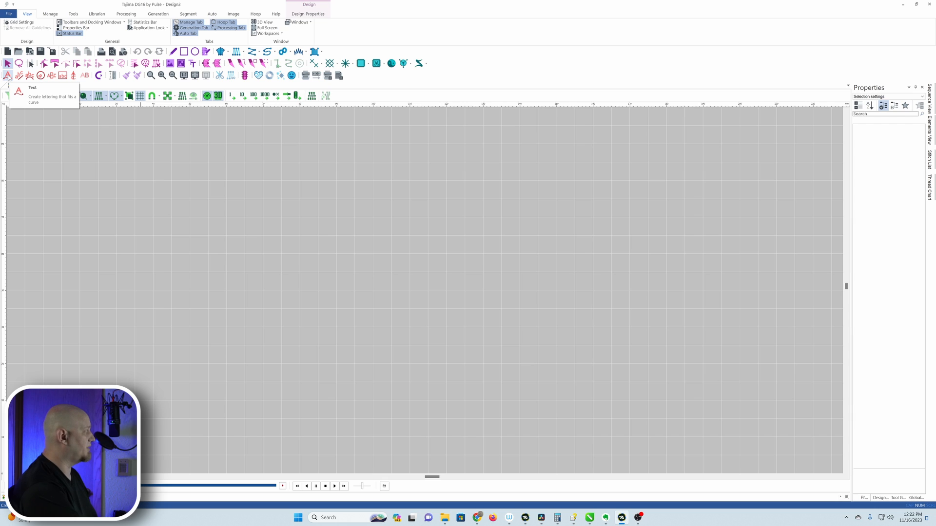
# Draw a horizontal text baseline across the canvas with the Text tool
pyautogui.click(7, 75)
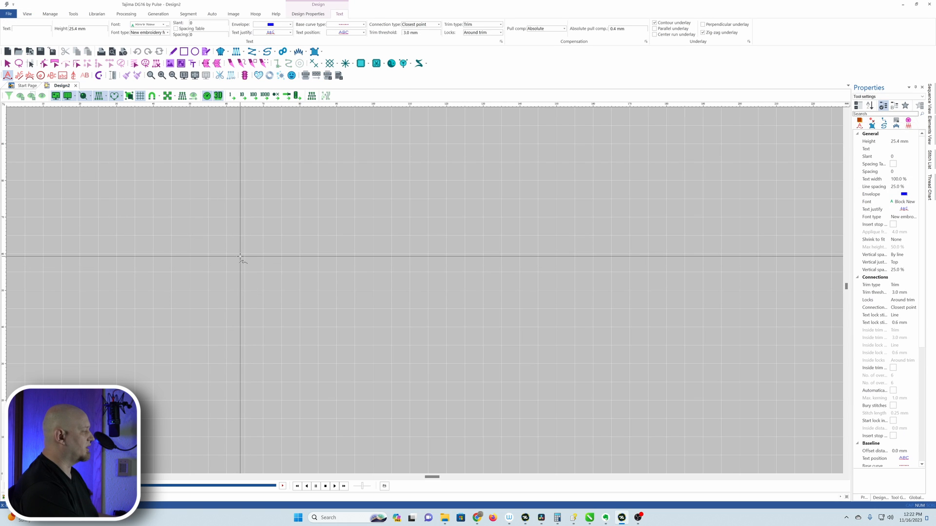
pyautogui.moveTo(240, 256); pyautogui.dragTo(489, 256)
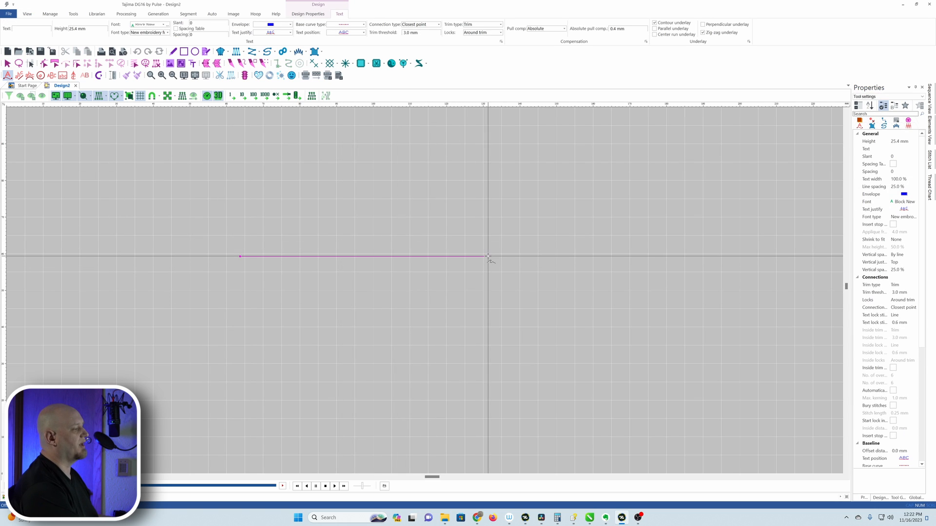
pyautogui.click(488, 255)
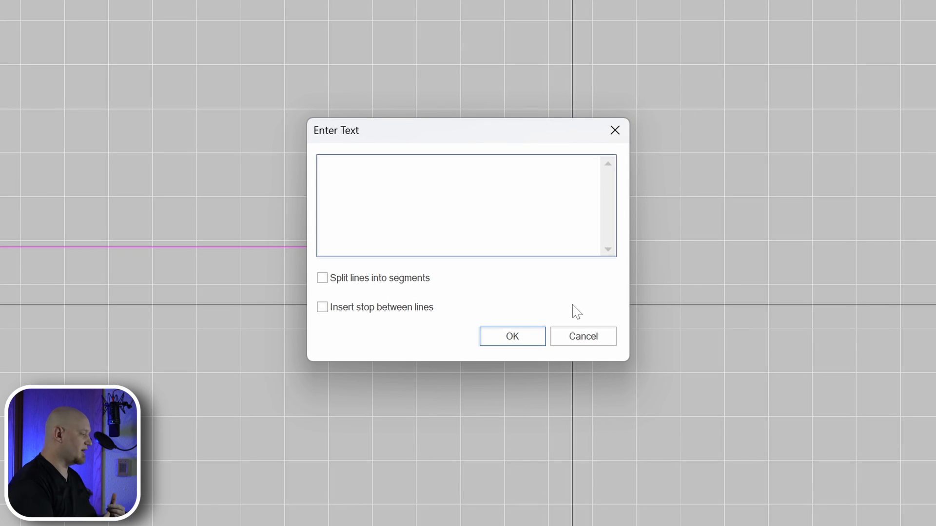
# Enter Jeff, ~Justin, ~Matt, ~Joe and ~Adam as the lettering text, fixing typos
pyautogui.write('j')
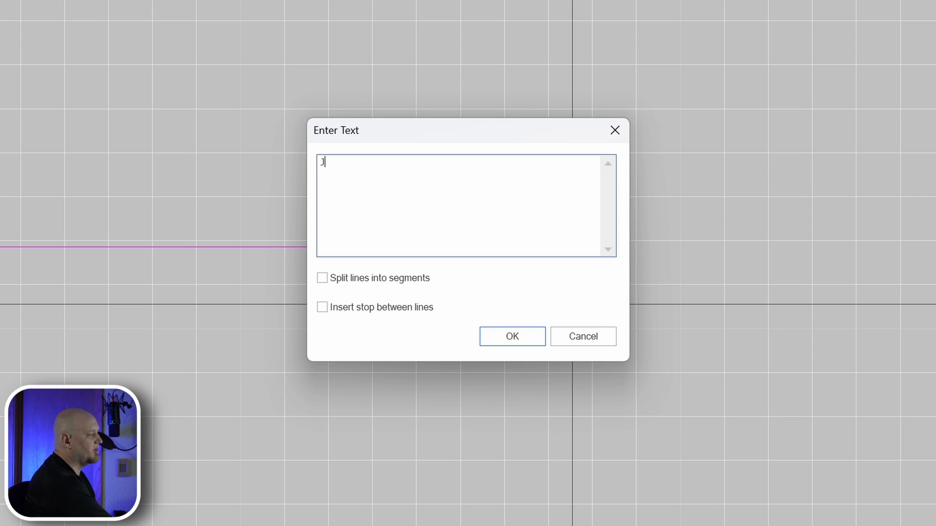
pyautogui.write('eff')
pyautogui.write('~')
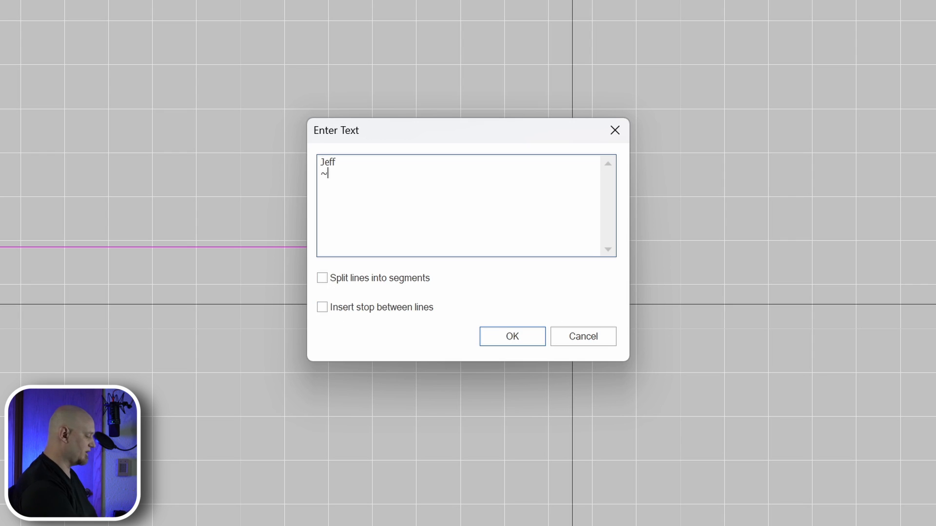
pyautogui.write('Justin')
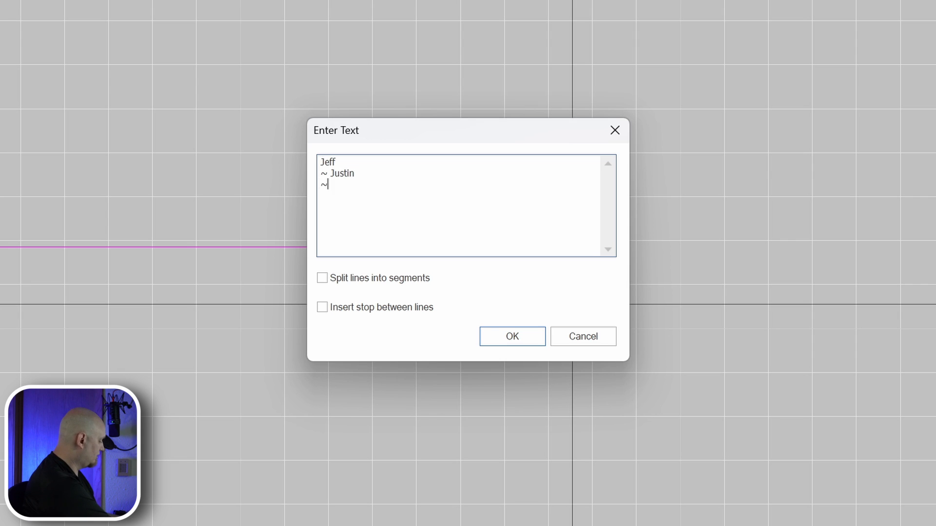
pyautogui.write('Mattt')
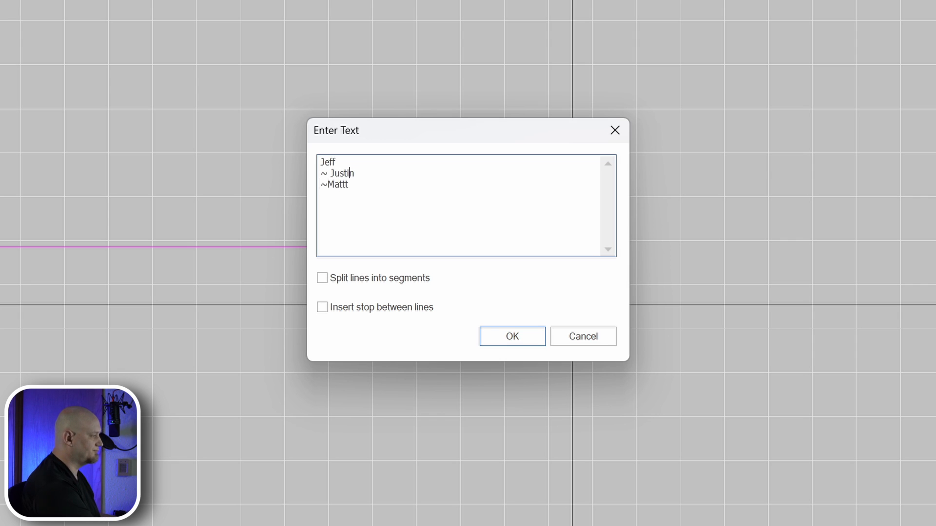
pyautogui.press('Backspace')
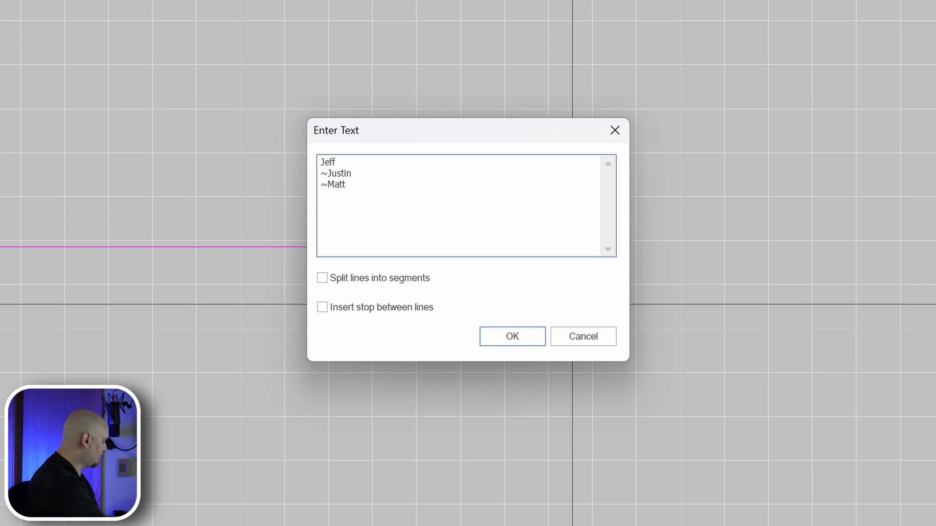
pyautogui.write('~')
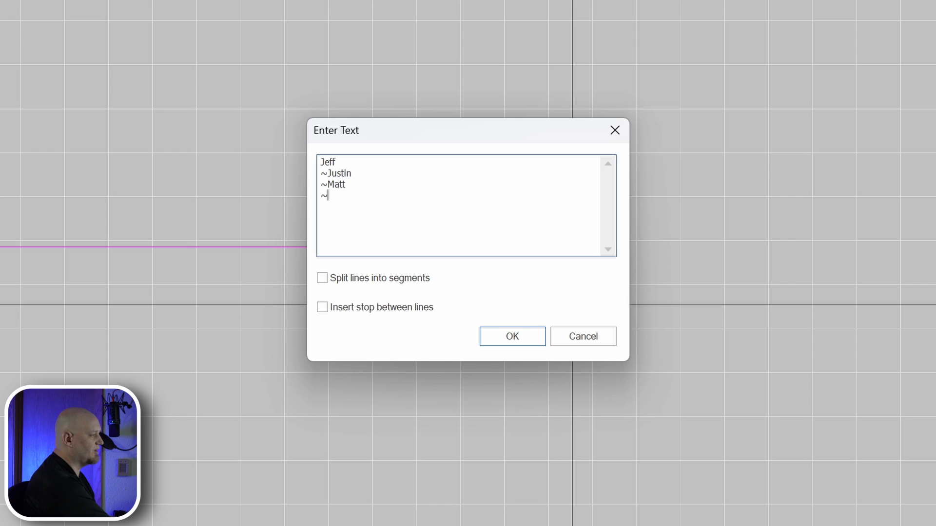
pyautogui.write('Joe')
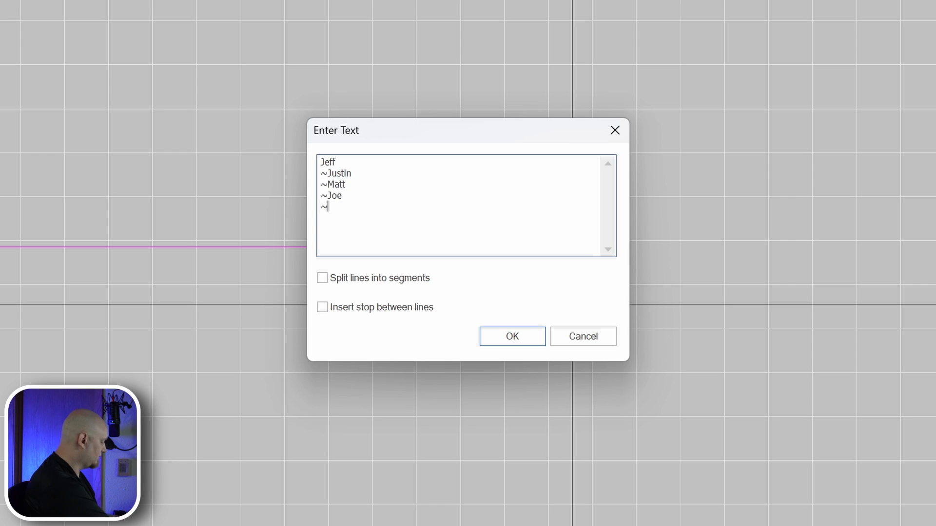
pyautogui.write('Adam')
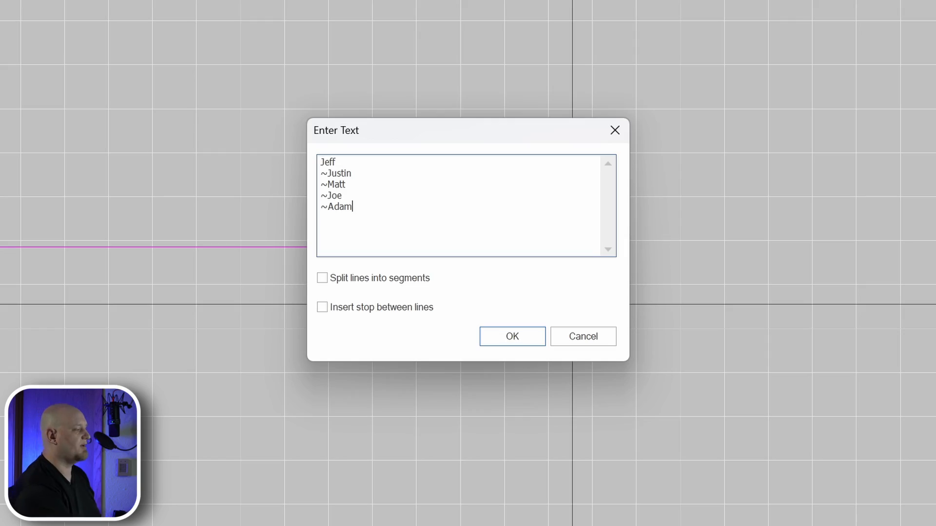
pyautogui.click(510, 336)
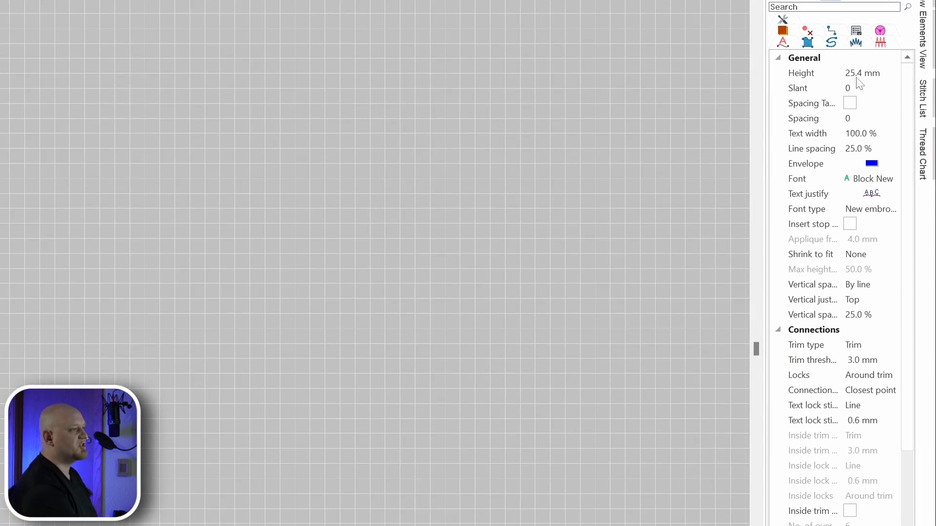
# Set the lettering height to 15.0 mm in Properties
pyautogui.click(863, 72)
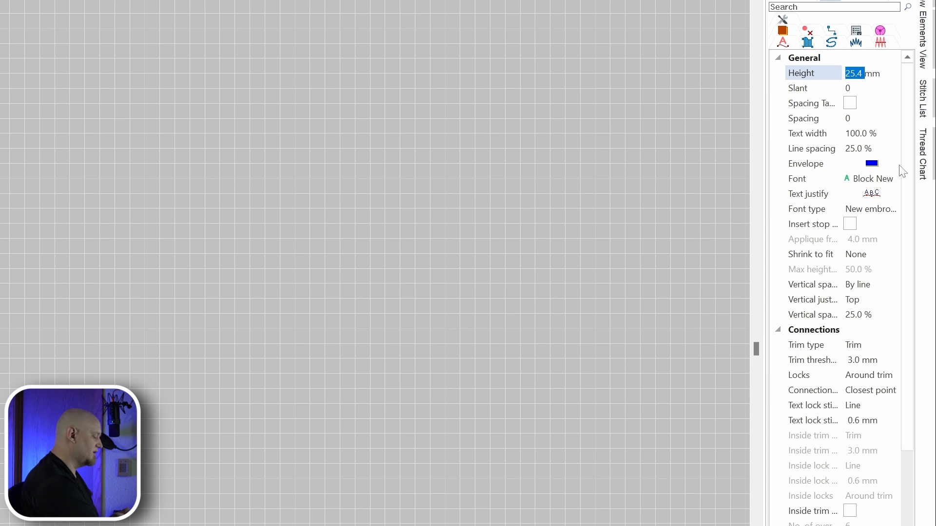
pyautogui.write('15.0')
pyautogui.click(871, 148)
pyautogui.write('-100')
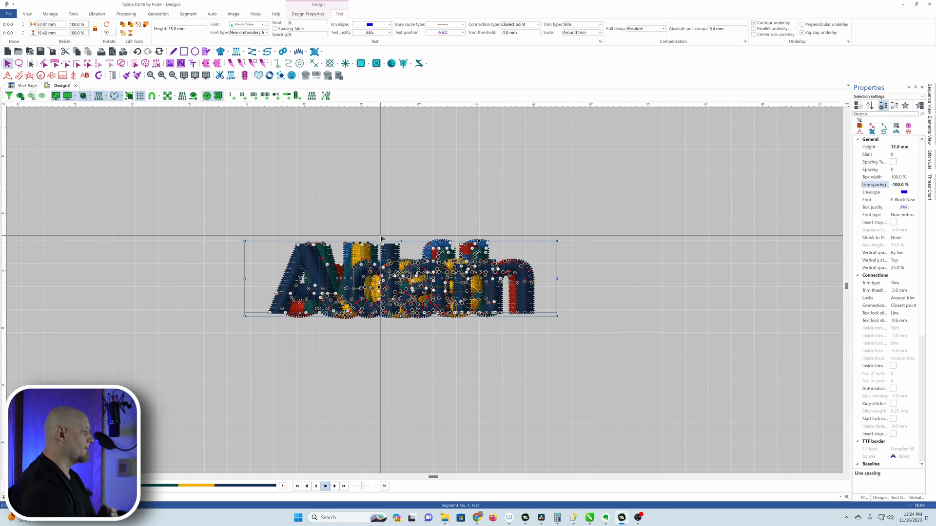
# Select the Multiple Colours names element in Sequence View and replay its stitch-out
pyautogui.click(27, 14)
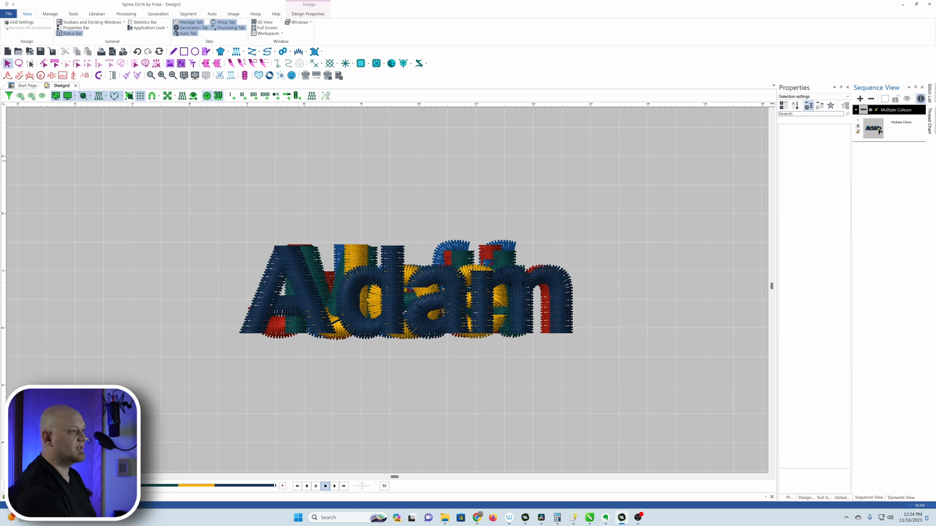
pyautogui.click(406, 293)
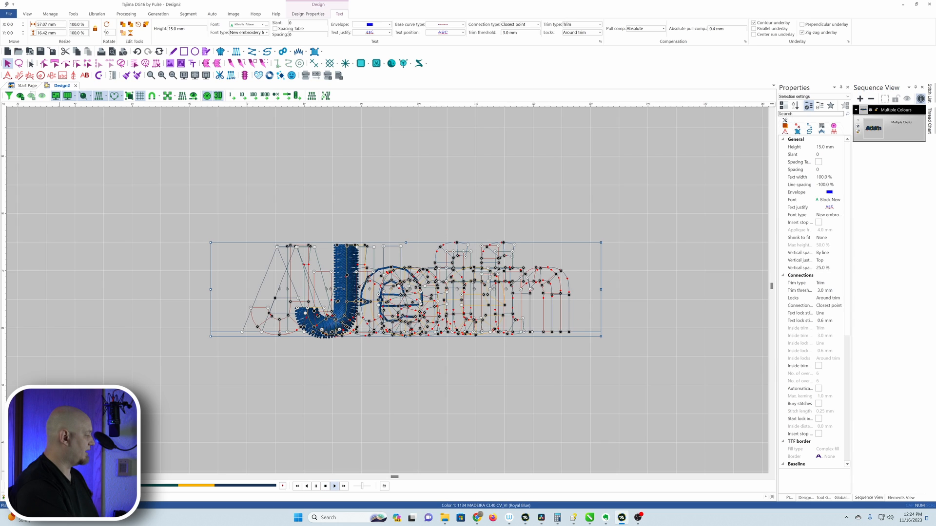
pyautogui.click(334, 486)
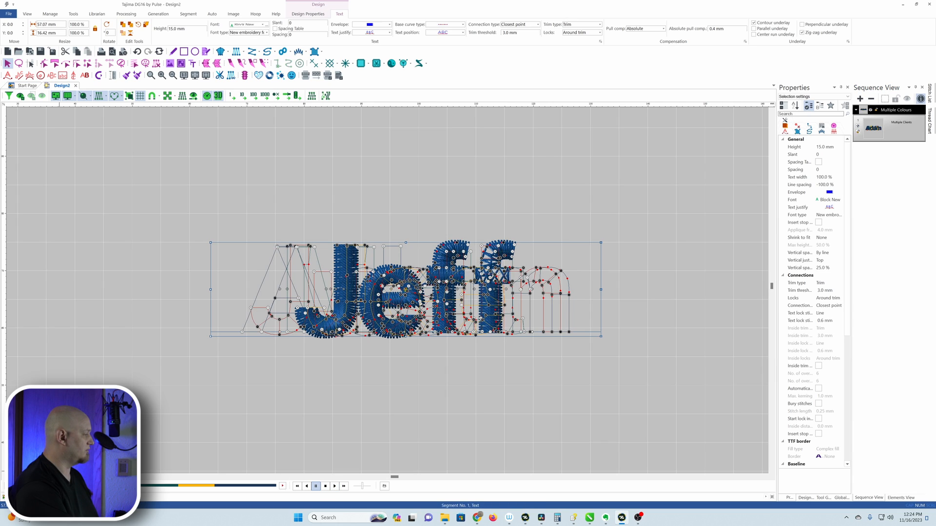